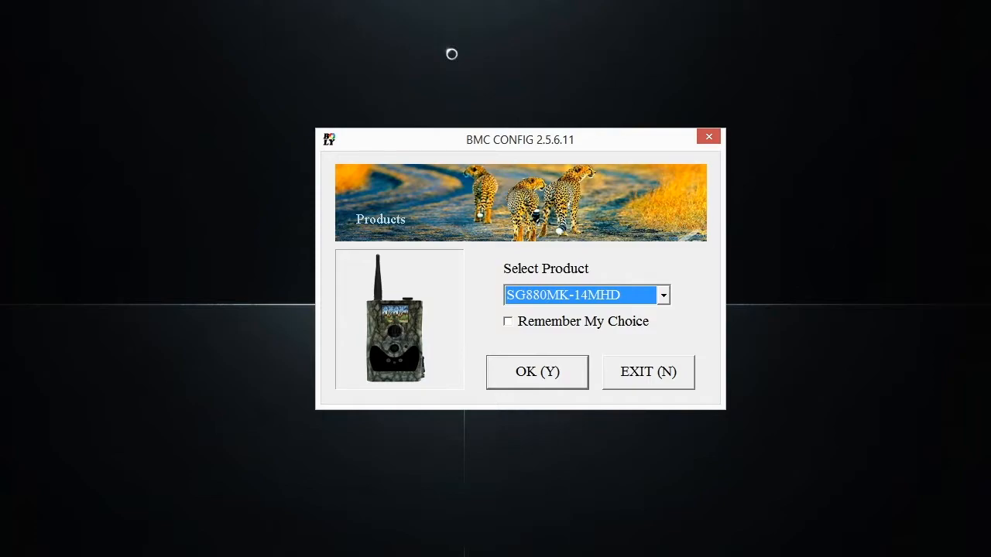
Confirm SG880MK-14MHD as the product to open its configuration window
{"action": "left_click", "coordinate": [536, 372]}
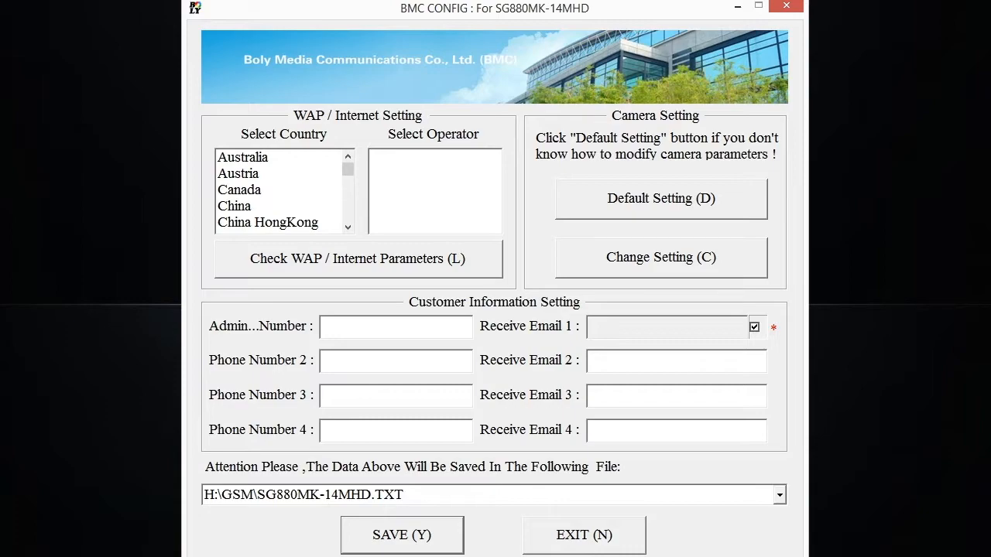
Select USA with carrier Cingular (AT&T) and show its WAP / Internet parameters
{"action": "scroll", "scroll_direction": "down", "scroll_amount": 3}
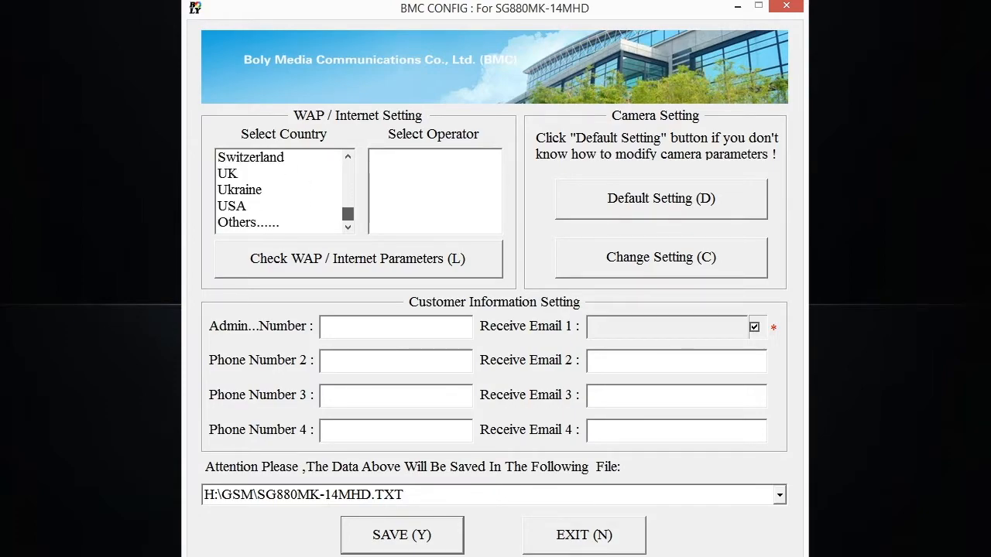
{"action": "left_click", "coordinate": [232, 206]}
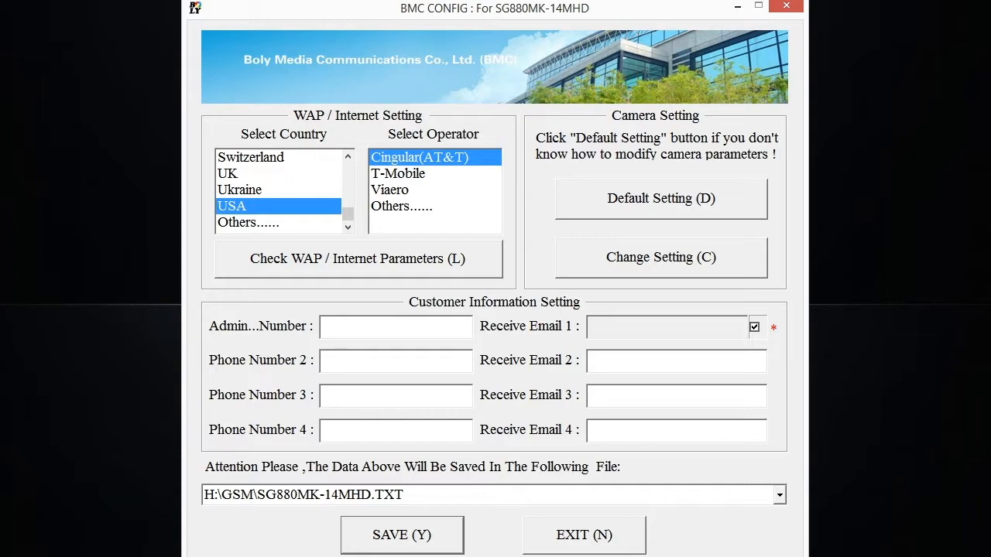
{"action": "left_click", "coordinate": [357, 258]}
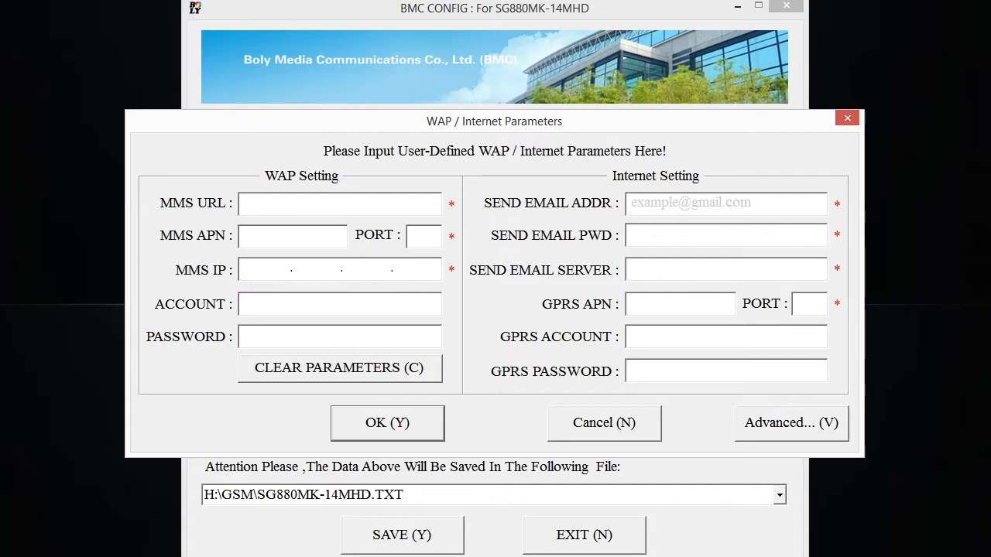
Reopen the parameters so Cingular's presets load: APN wap.cingular, port 8080, MMS URL and IP
{"action": "left_click", "coordinate": [847, 118]}
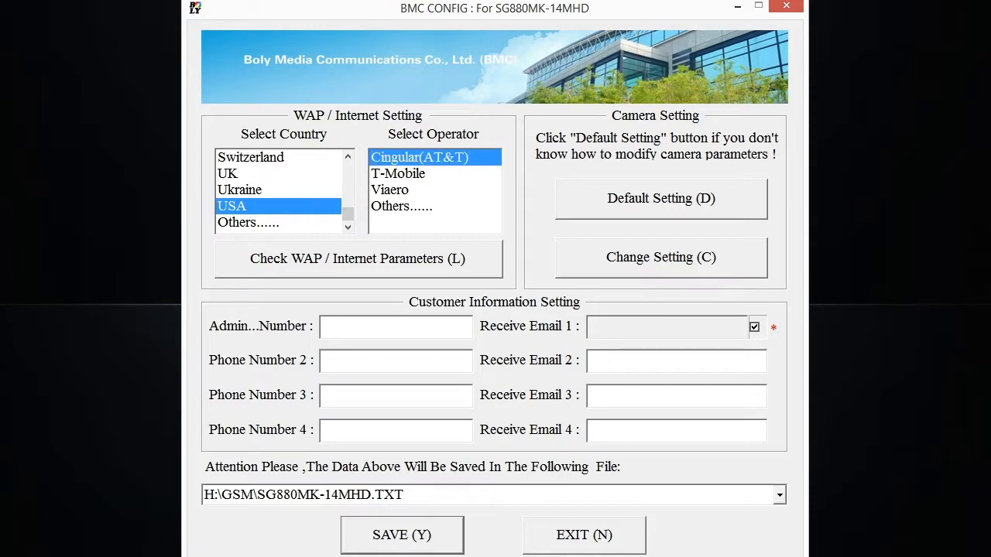
{"action": "left_click", "coordinate": [356, 259]}
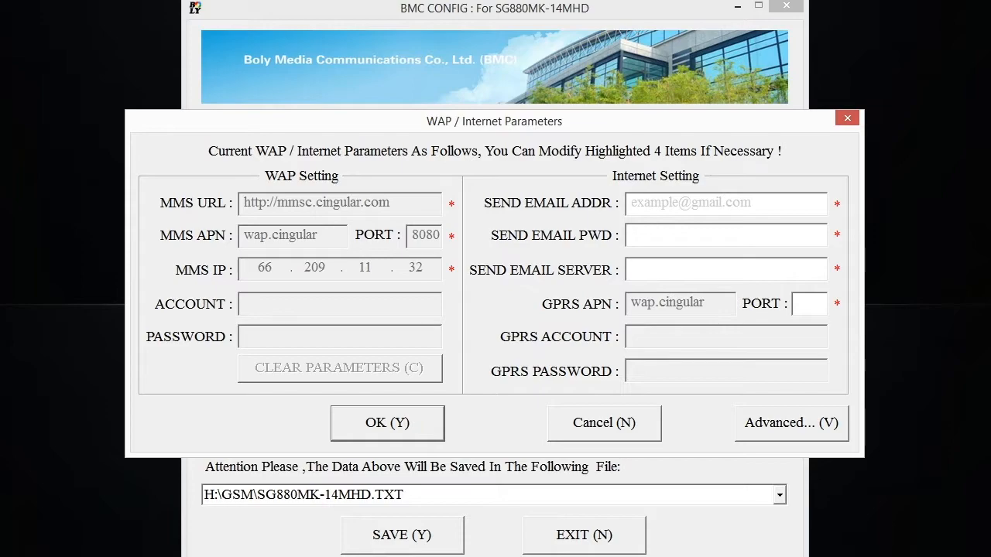
{"action": "left_click", "coordinate": [725, 202]}
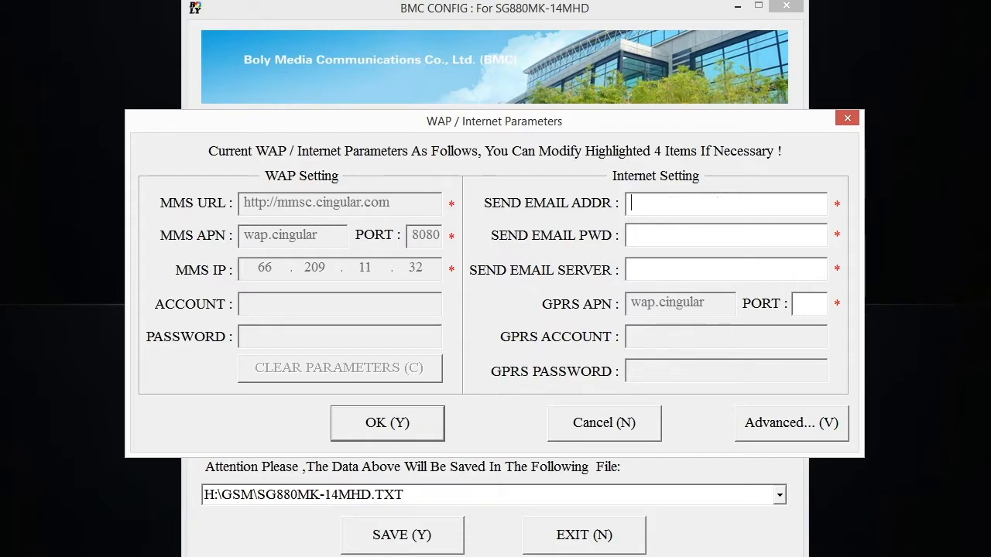
{"action": "type", "text": "t"}
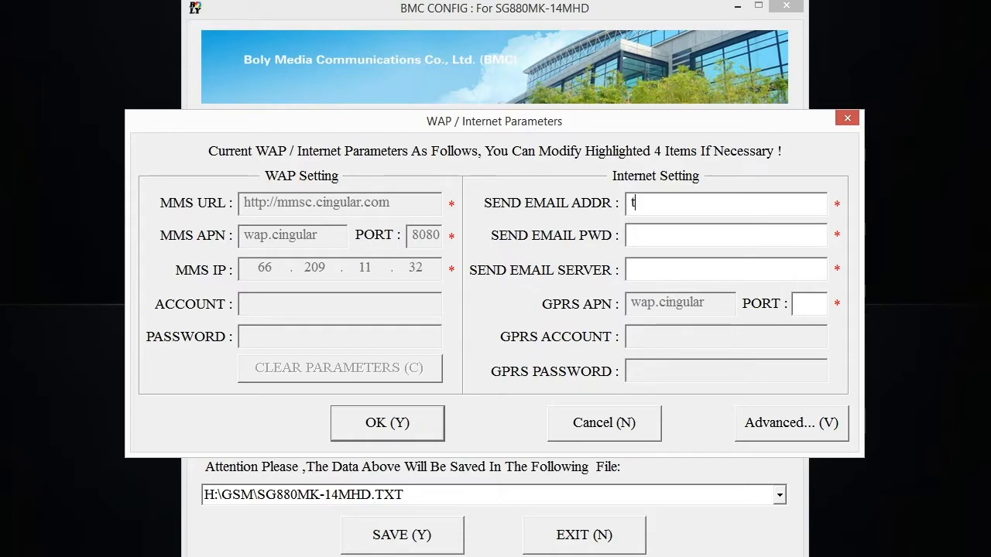
{"action": "type", "text": "est1@gmail.com"}
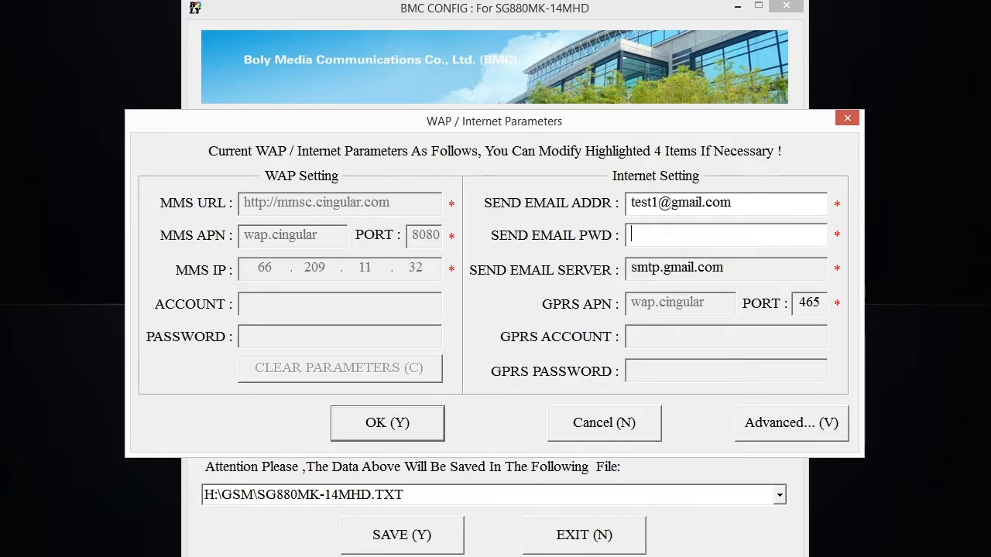
{"action": "type", "text": "****"}
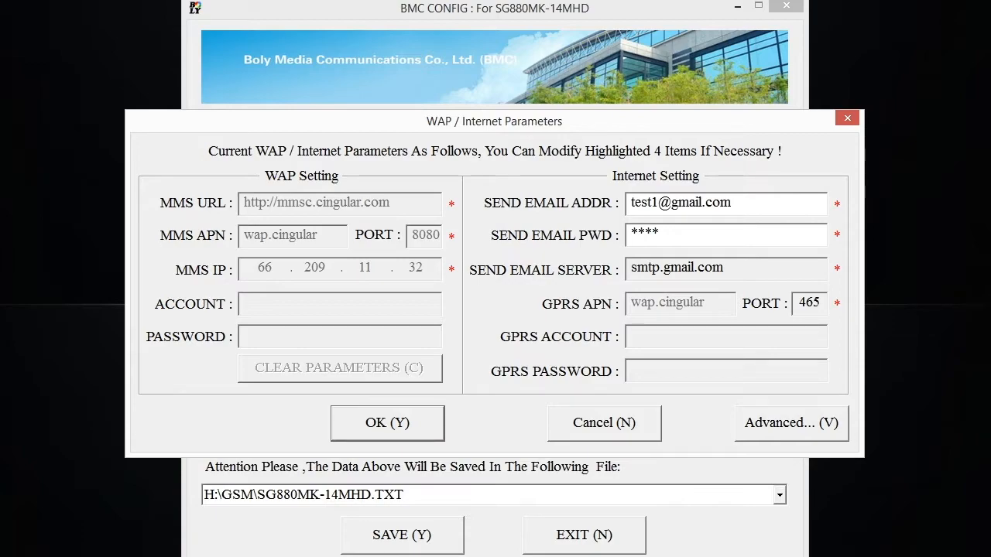
{"action": "left_click", "coordinate": [726, 234]}
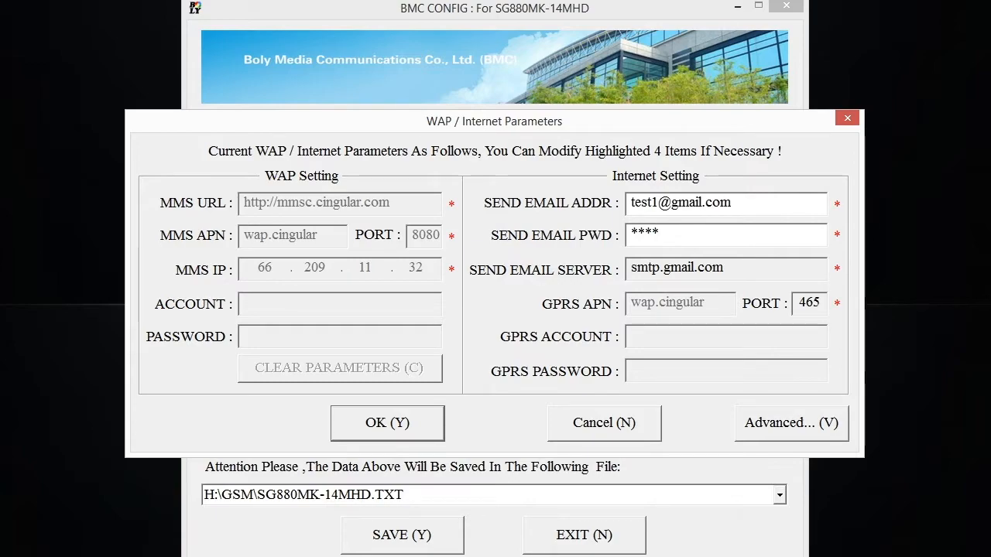
Save the WAP / Internet parameters and acknowledge the saved-successfully message
{"action": "left_click", "coordinate": [724, 235]}
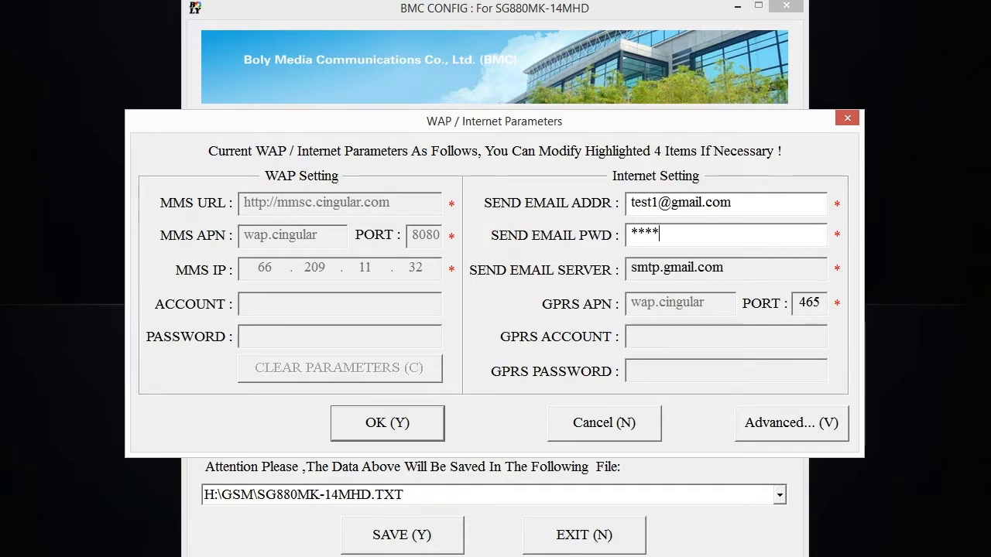
{"action": "left_click", "coordinate": [386, 422]}
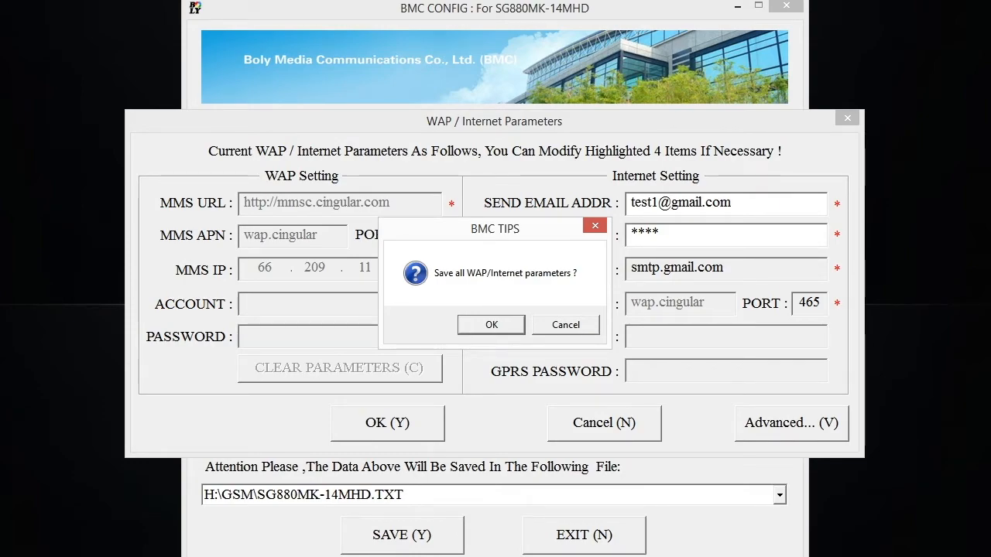
{"action": "left_click", "coordinate": [491, 324]}
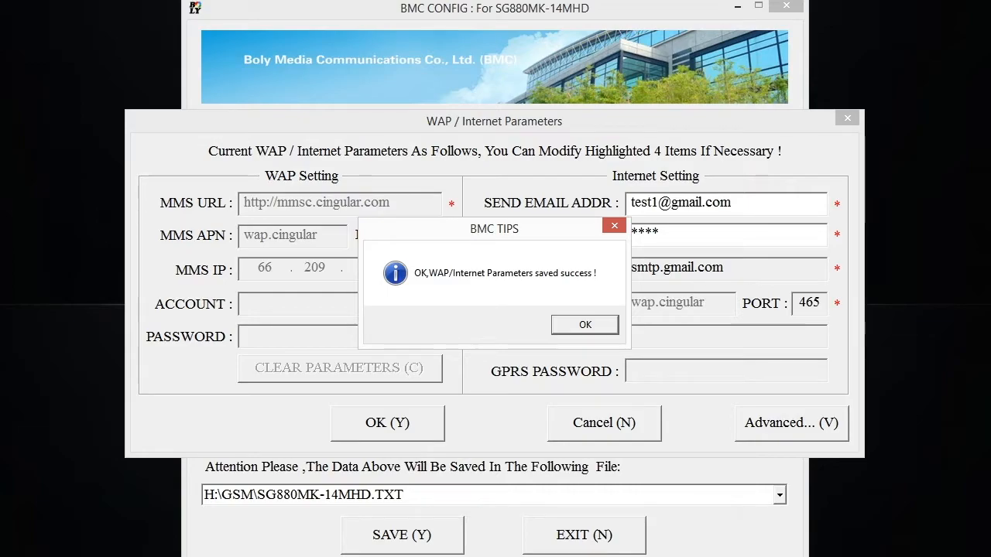
{"action": "left_click", "coordinate": [585, 324]}
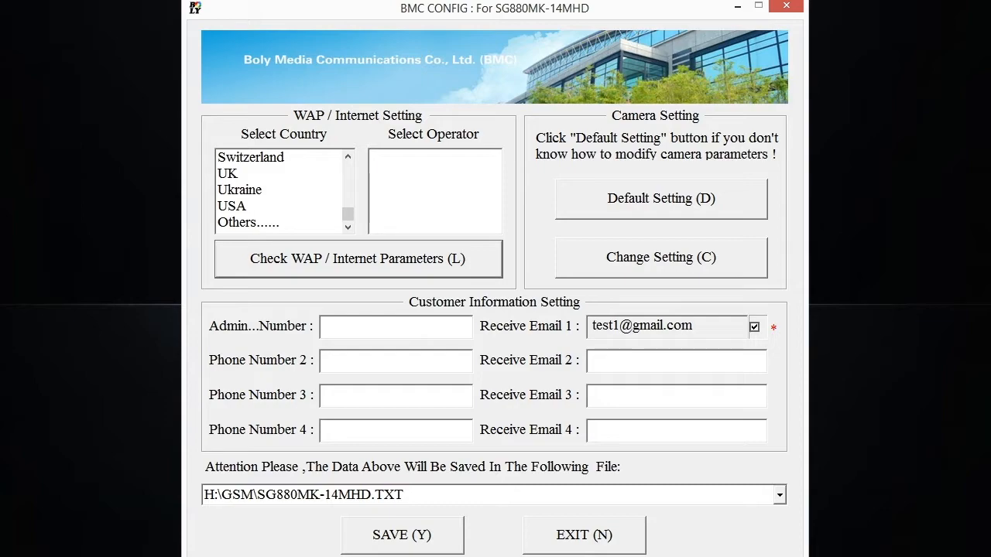
{"action": "left_click", "coordinate": [395, 326]}
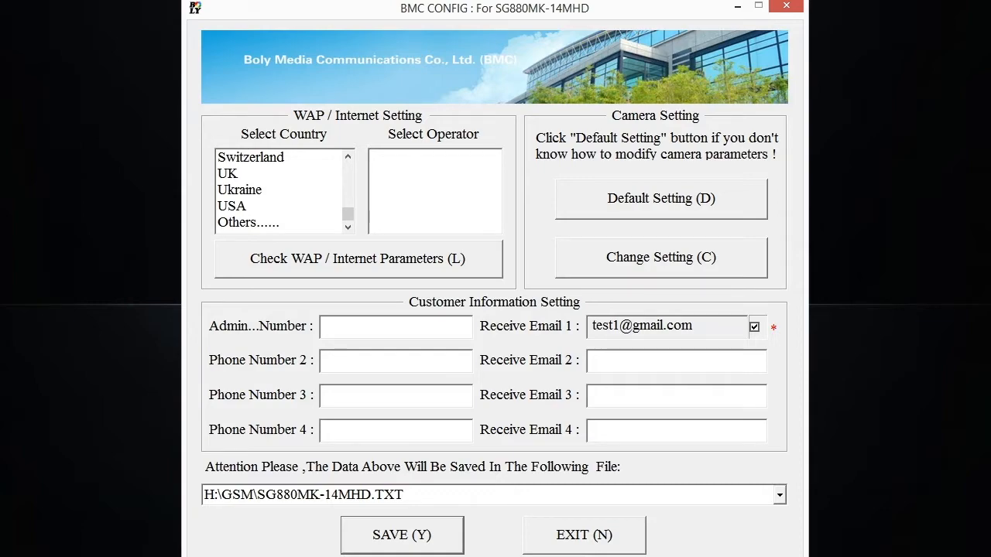
{"action": "type", "text": "14081"}
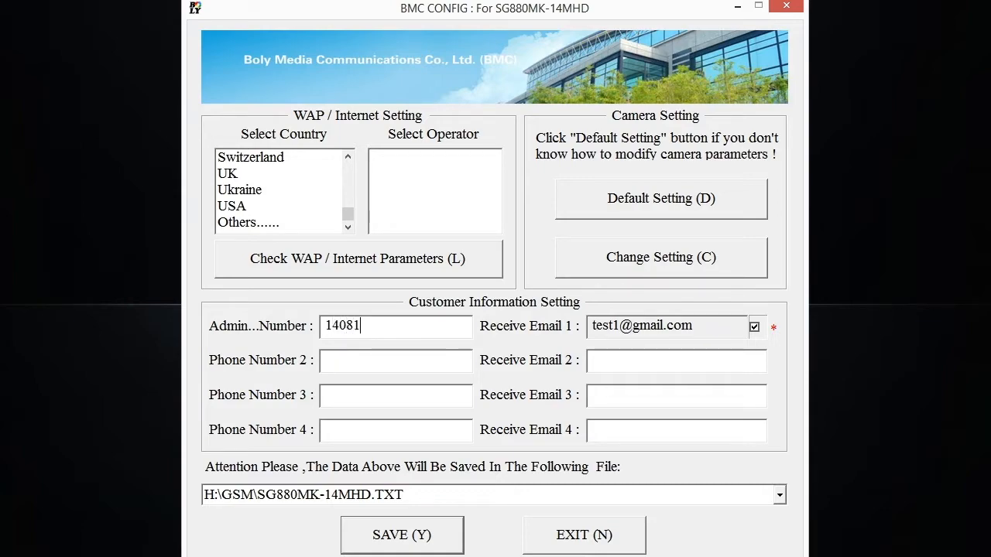
{"action": "type", "text": "234567"}
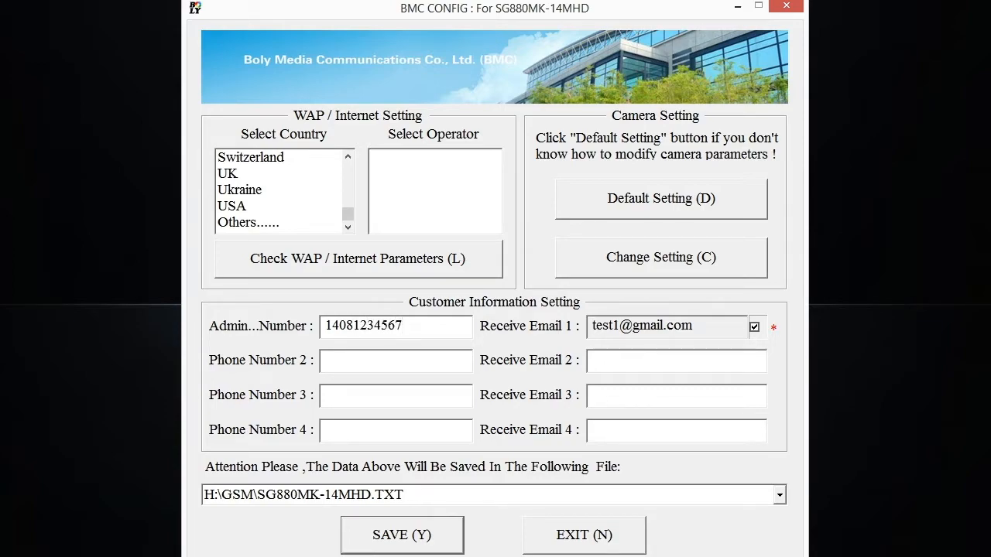
{"action": "left_click", "coordinate": [395, 326]}
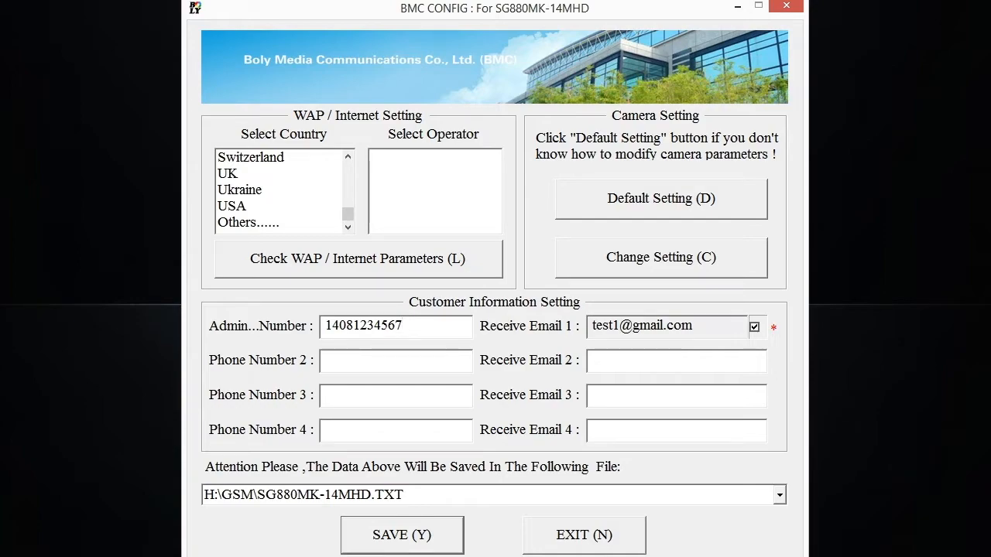
{"action": "left_click", "coordinate": [395, 326]}
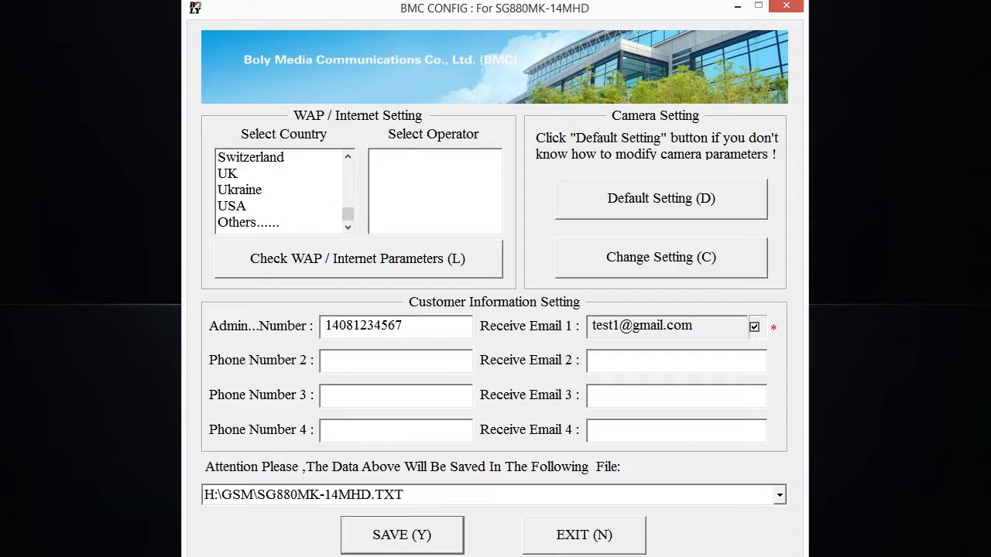
{"action": "left_click", "coordinate": [660, 256]}
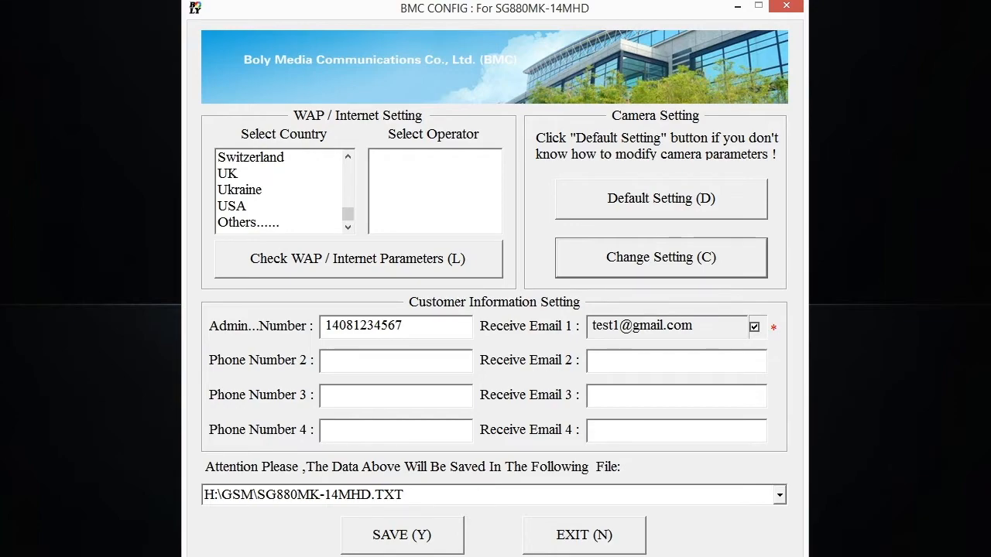
{"action": "left_click", "coordinate": [778, 494]}
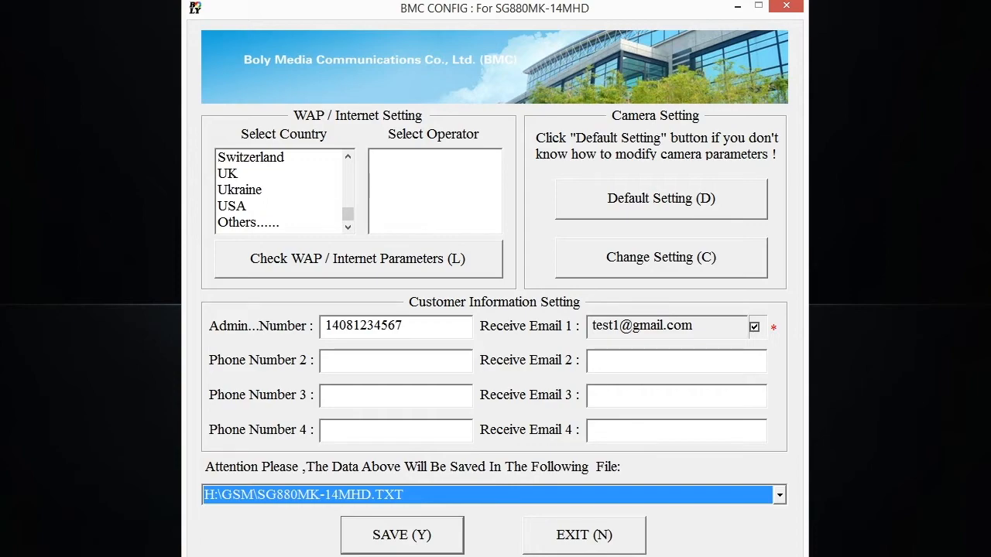
Save all parameters to H:\GSM\SG880MK-14MHD.TXT and dismiss the success notice
{"action": "left_click", "coordinate": [401, 535]}
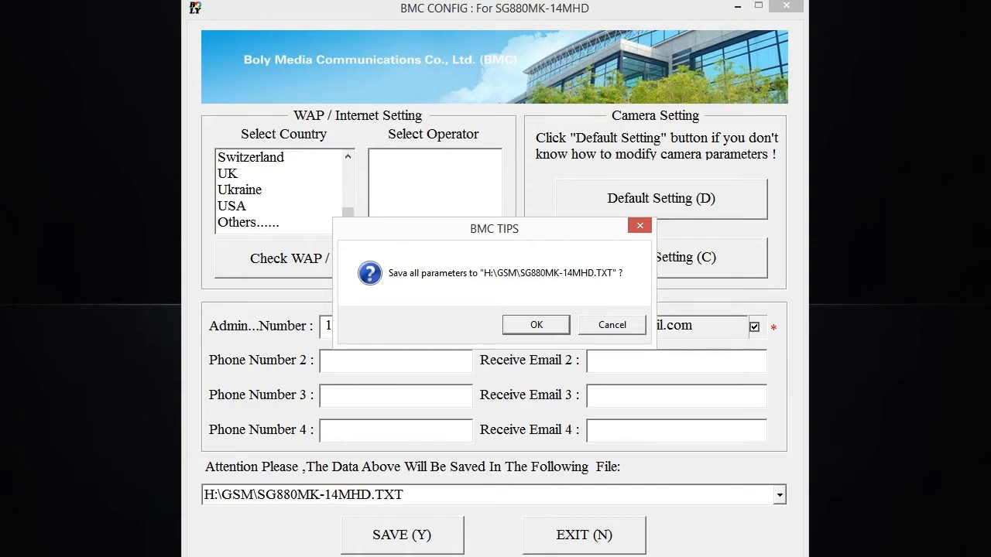
{"action": "left_click", "coordinate": [536, 325]}
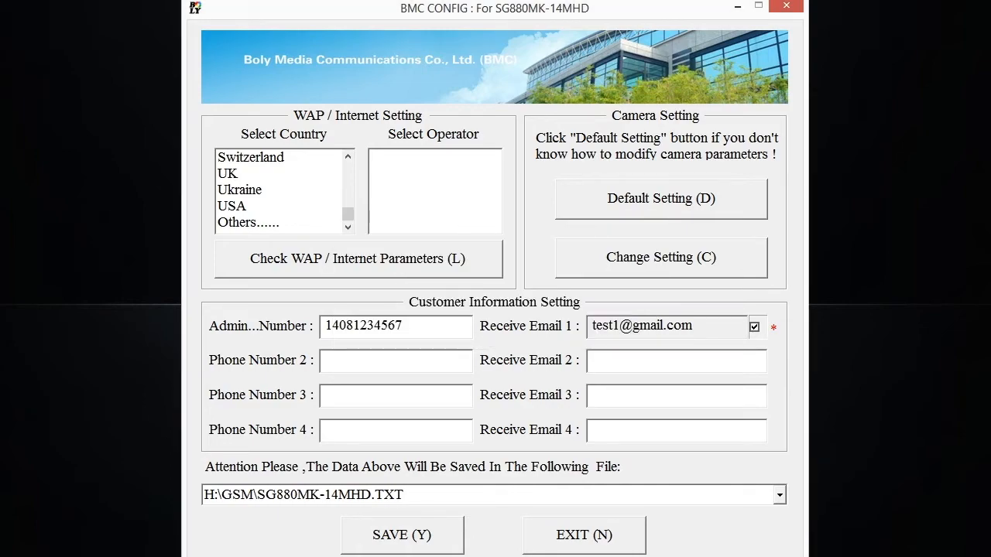
{"action": "left_click", "coordinate": [401, 535]}
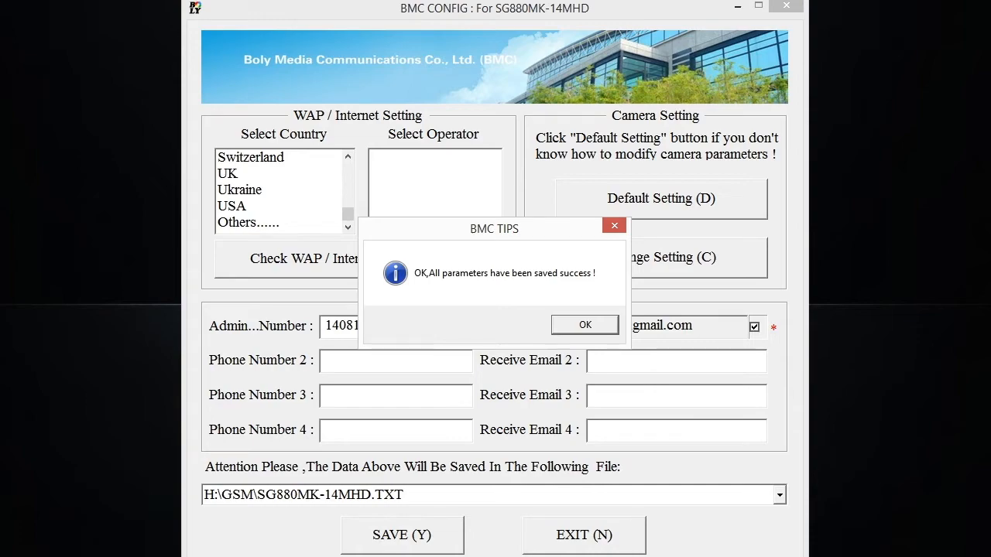
{"action": "left_click", "coordinate": [585, 324]}
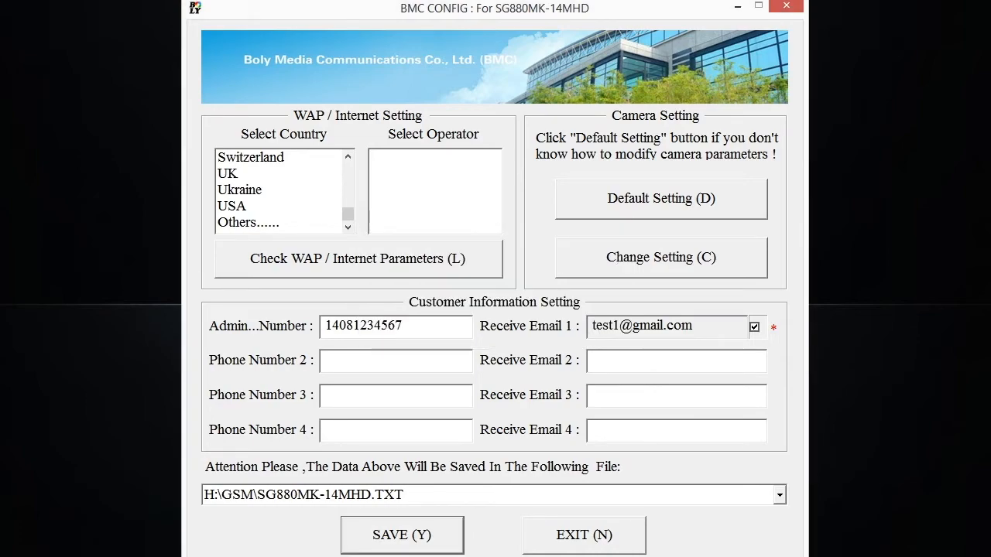